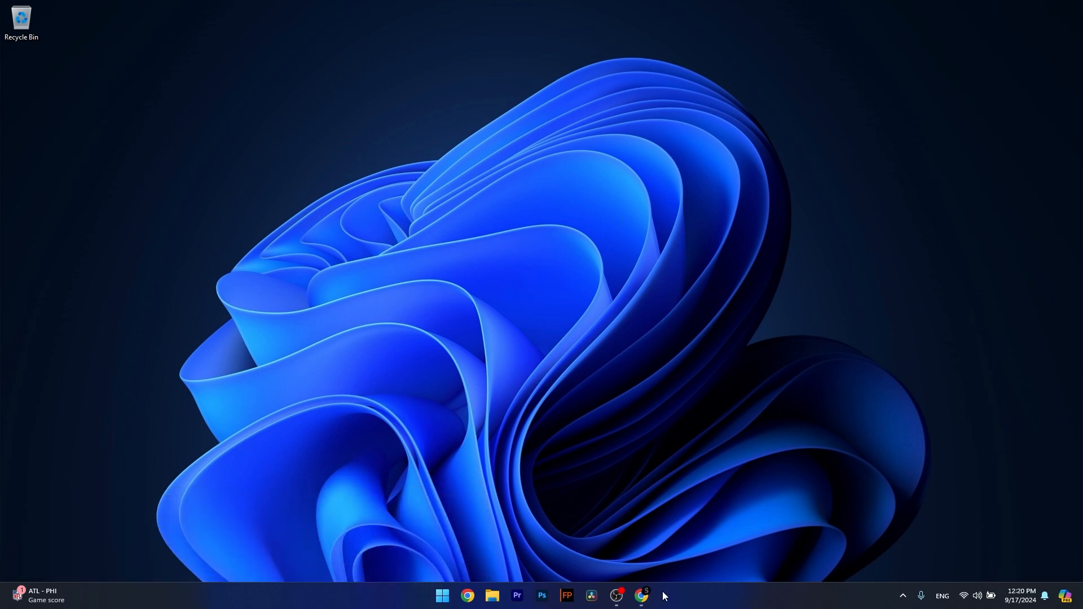
Switch to Chrome showing Microsoft's latest supported Visual C++ Redistributable downloads
{"action": "left_click", "coordinate": [641, 596]}
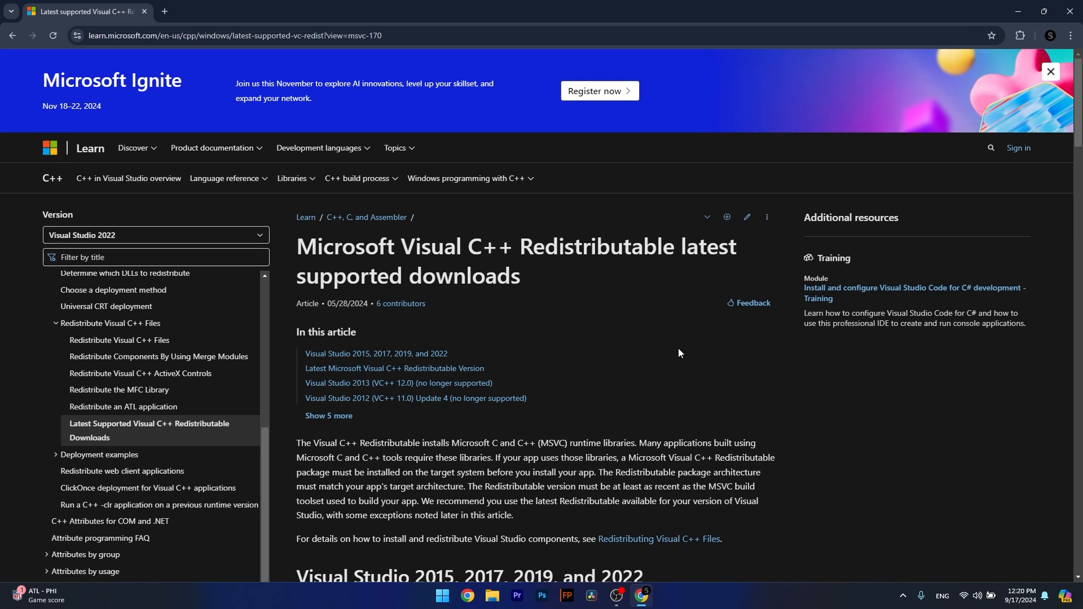
{"action": "mouse_move", "coordinate": [651, 361]}
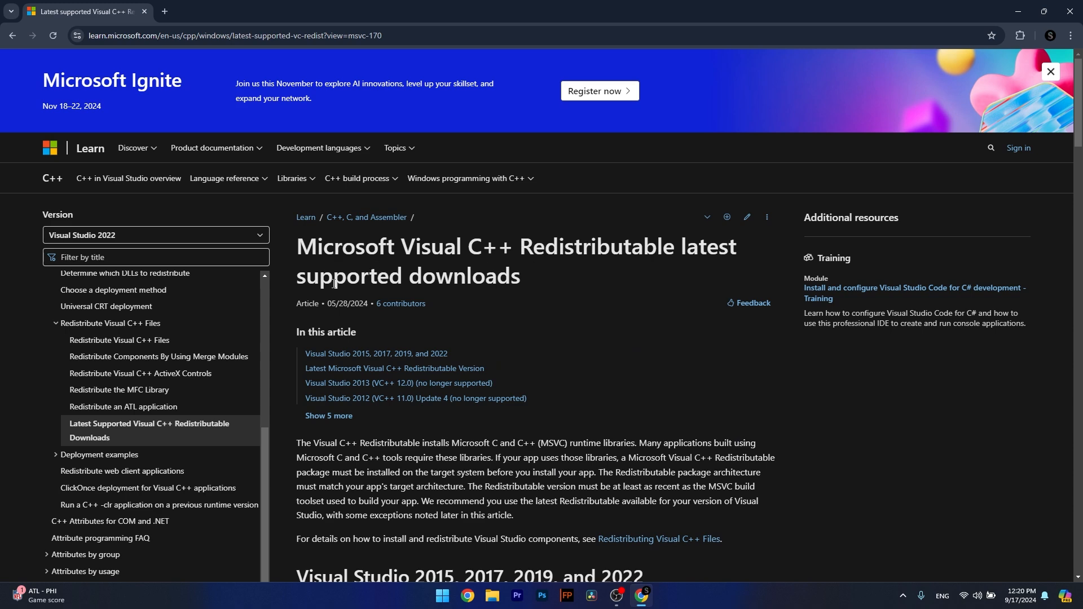
{"action": "mouse_move", "coordinate": [395, 368]}
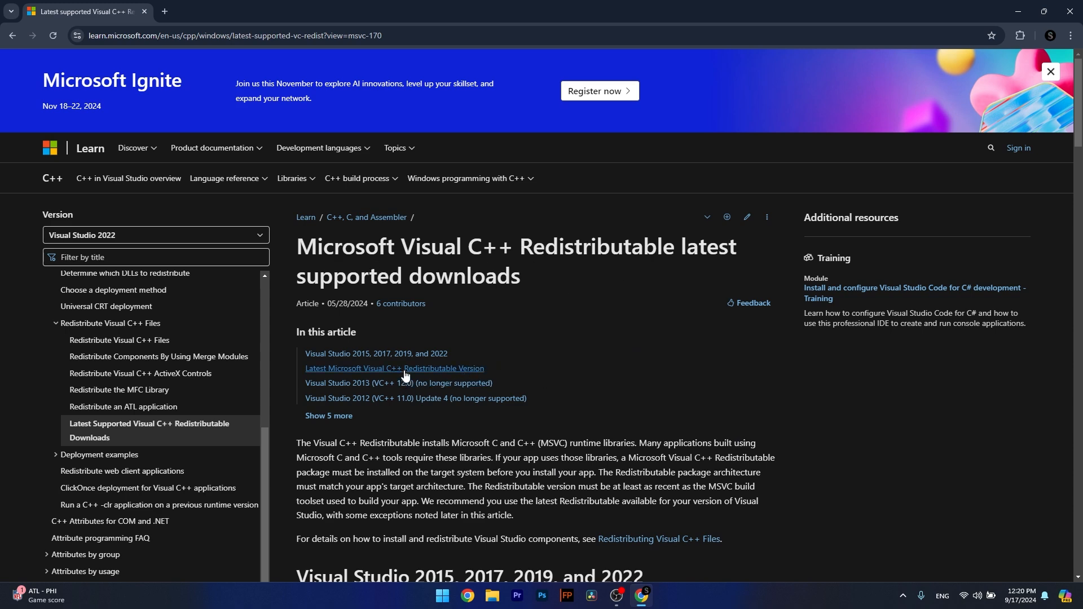
Download the X64 vc_redist installer from the latest version section and close Chrome
{"action": "left_click", "coordinate": [395, 368]}
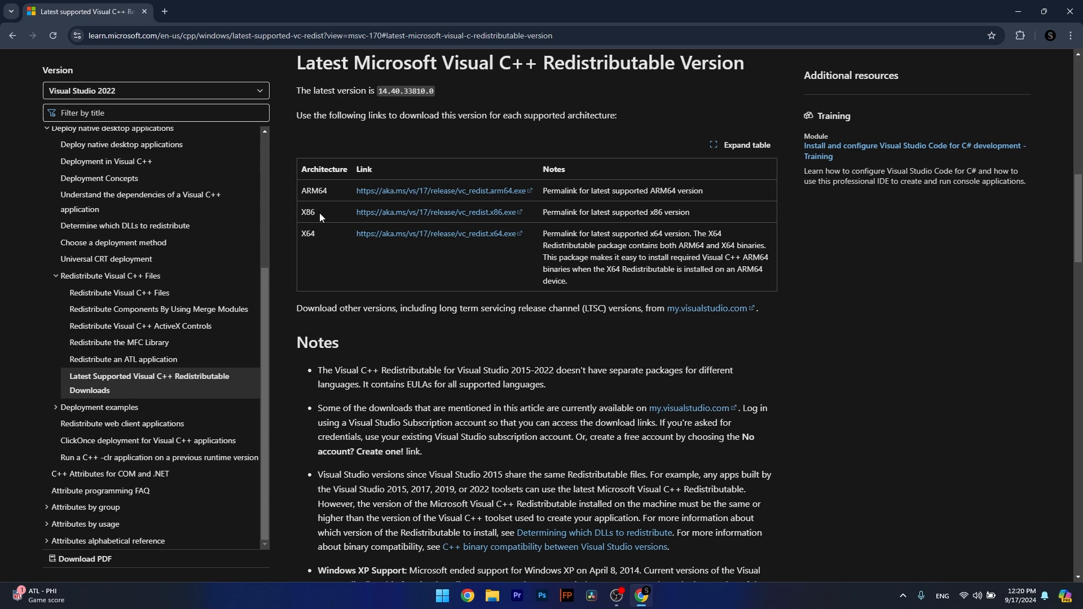
{"action": "left_click", "coordinate": [437, 233]}
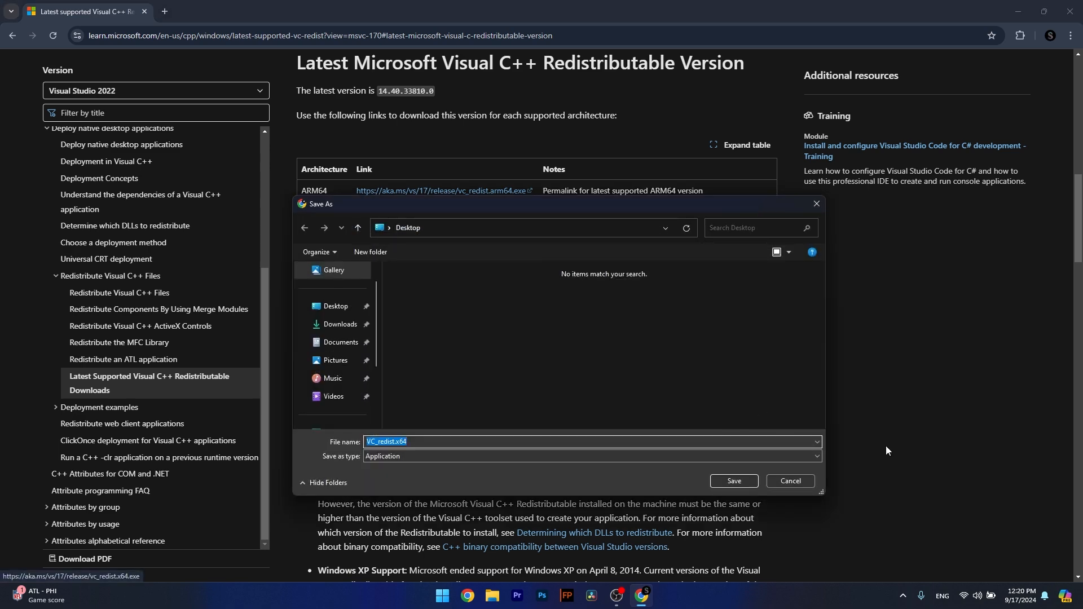
{"action": "mouse_move", "coordinate": [783, 354]}
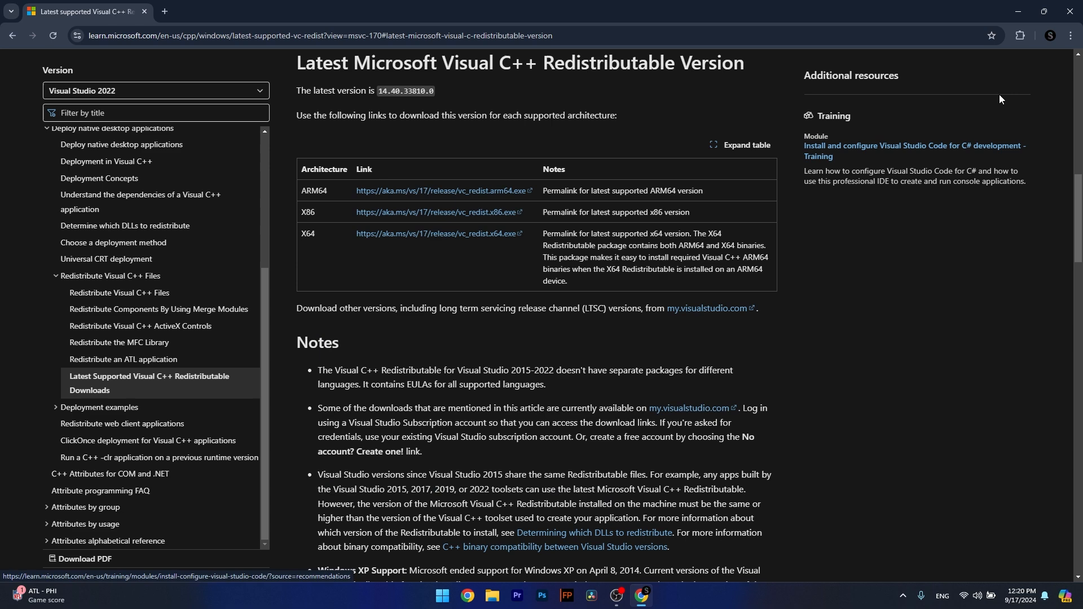
{"action": "mouse_move", "coordinate": [1069, 13]}
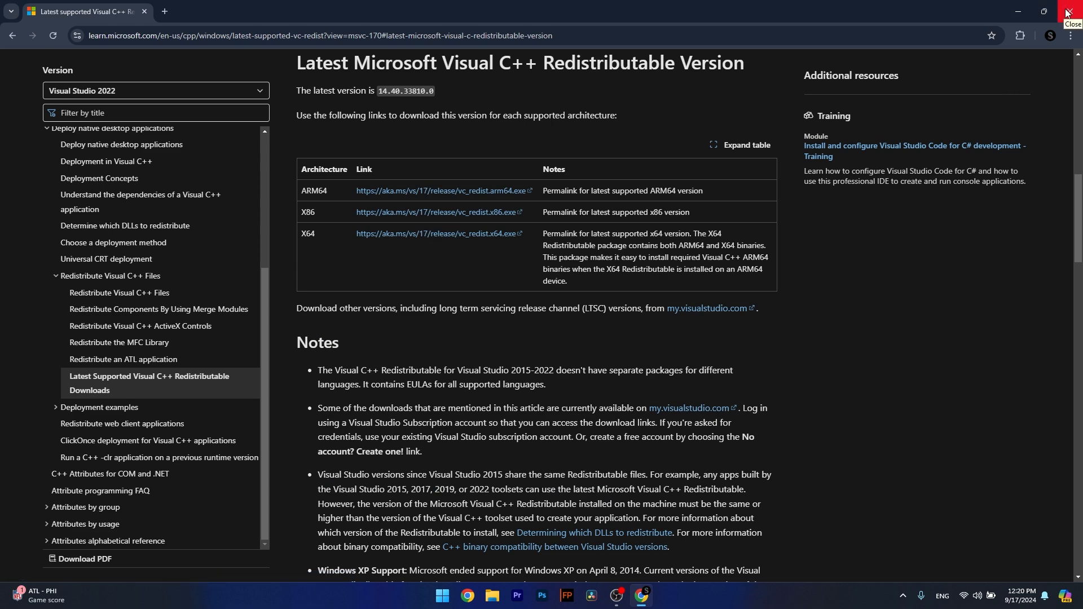
{"action": "left_click", "coordinate": [1070, 11]}
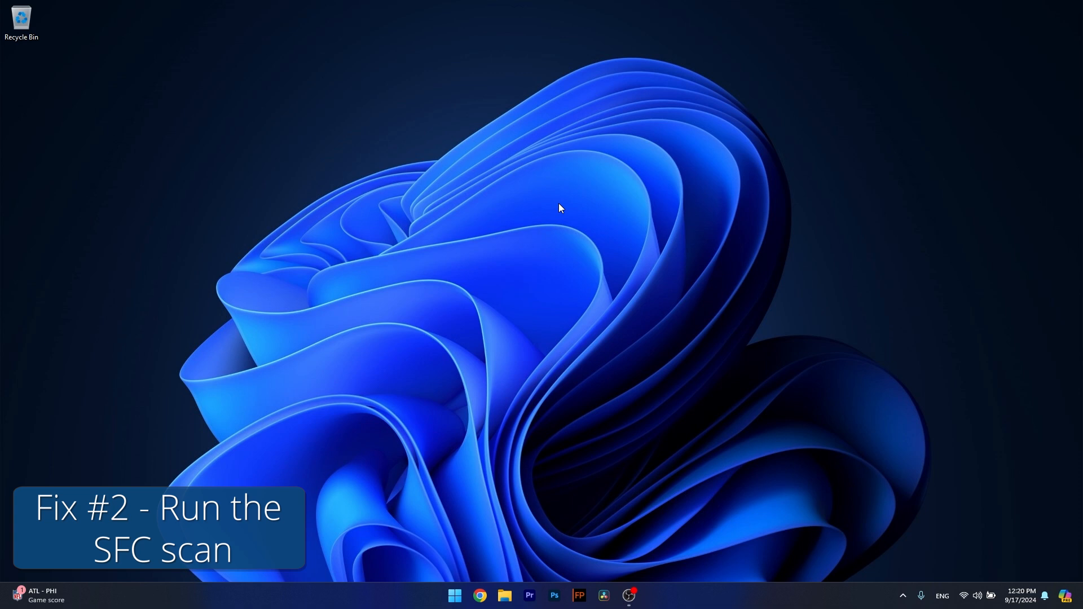
{"action": "mouse_move", "coordinate": [465, 508]}
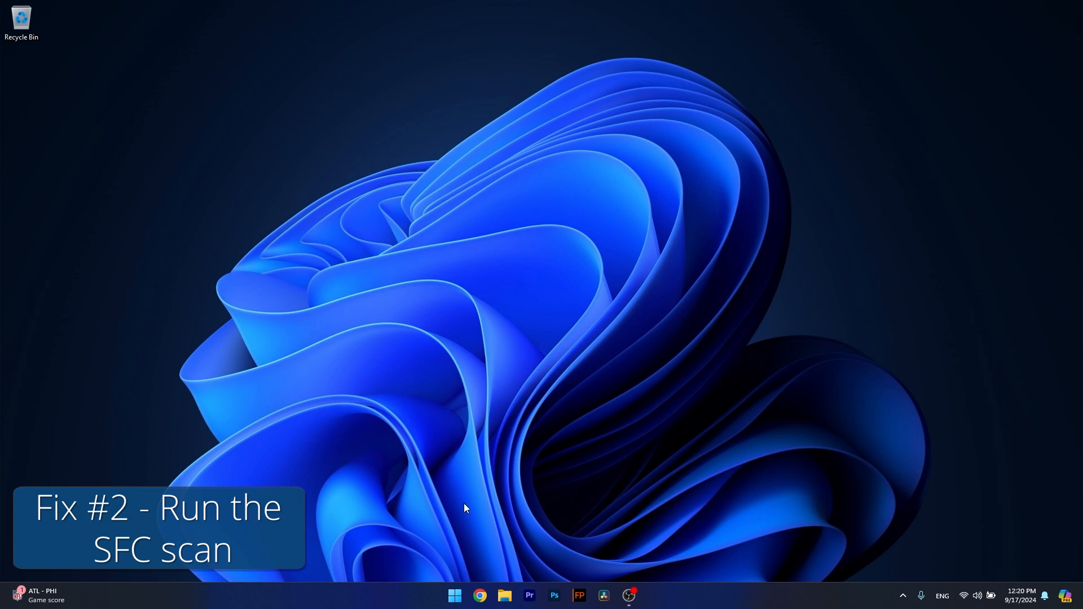
Search Start for cmd and run Command Prompt as administrator
{"action": "left_click", "coordinate": [455, 595]}
{"action": "type", "text": "cmd"}
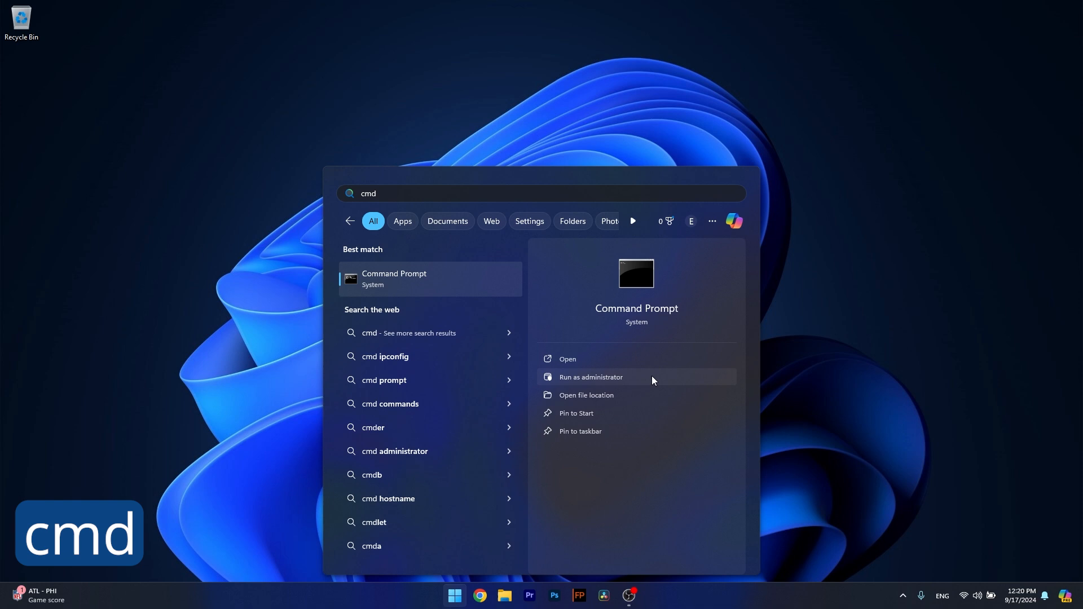
{"action": "left_click", "coordinate": [590, 377]}
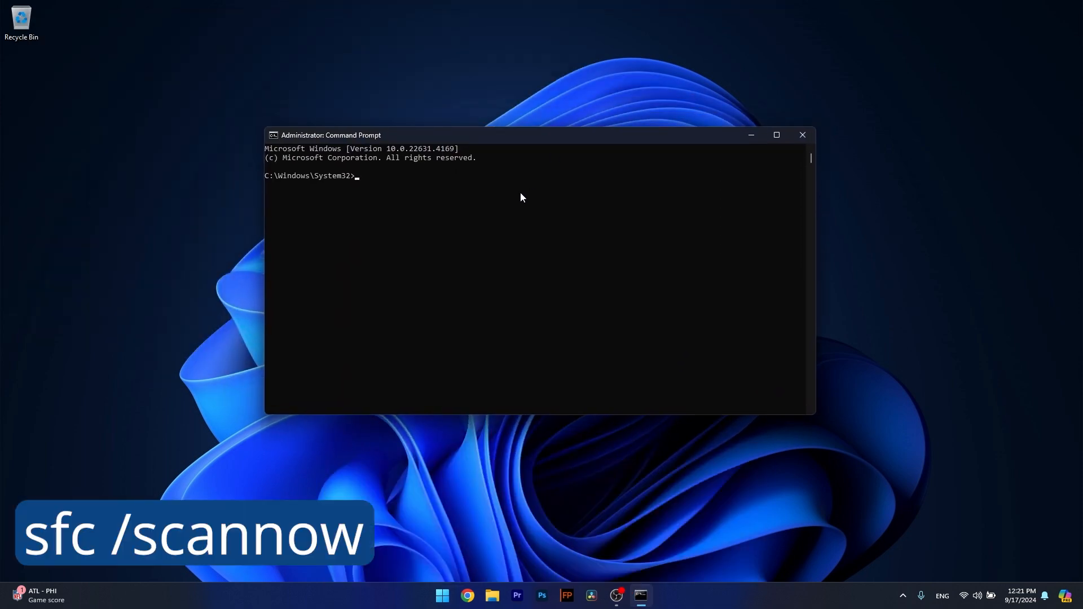
Enter sfc /scannow at the administrator prompt, then close Command Prompt
{"action": "type", "text": "sfc /scannow"}
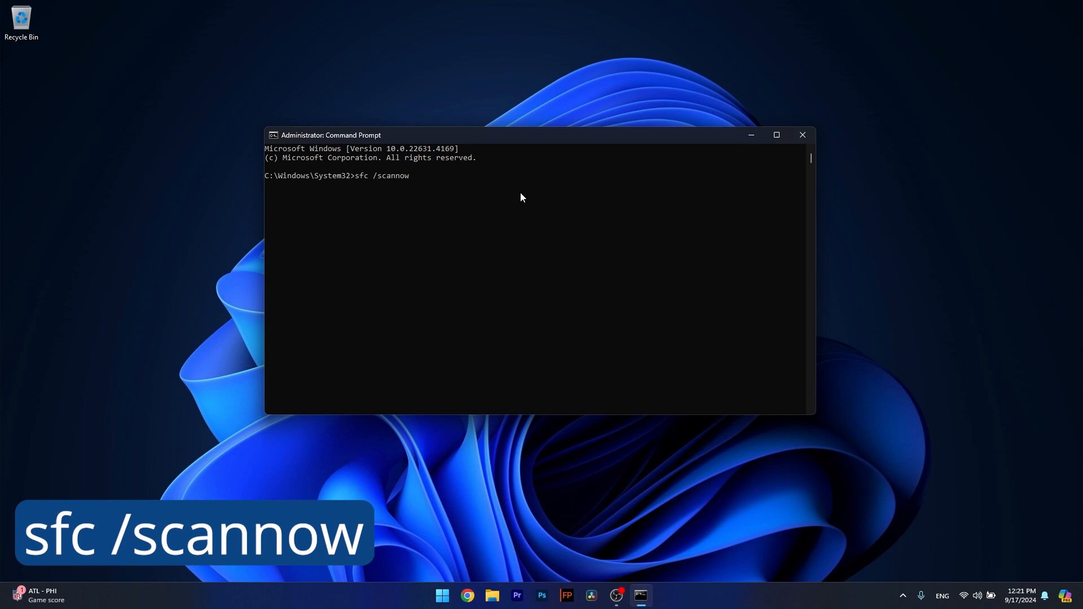
{"action": "mouse_move", "coordinate": [545, 202]}
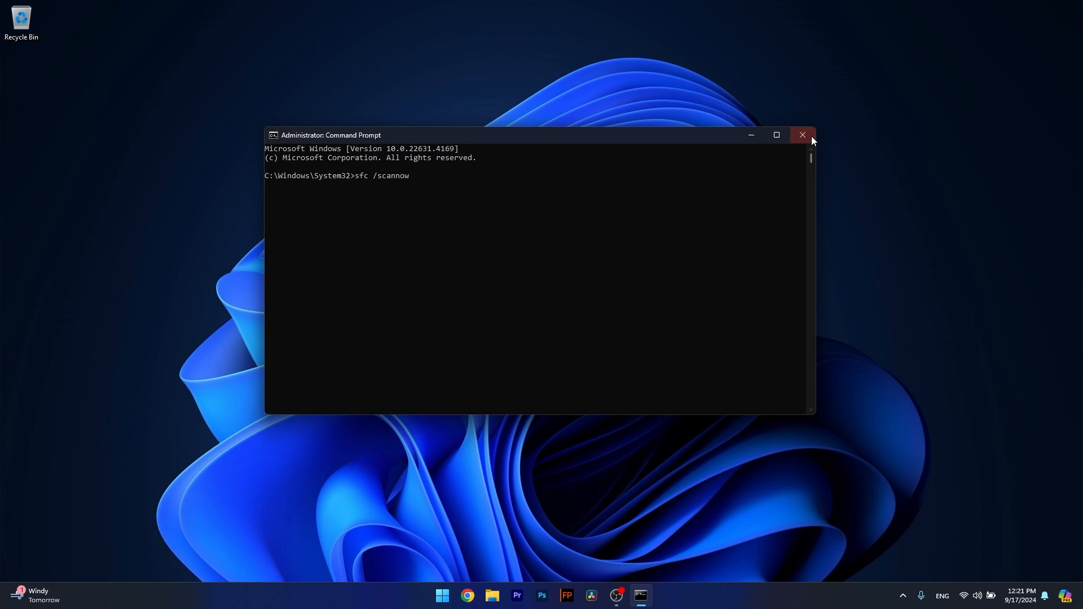
{"action": "left_click", "coordinate": [802, 135]}
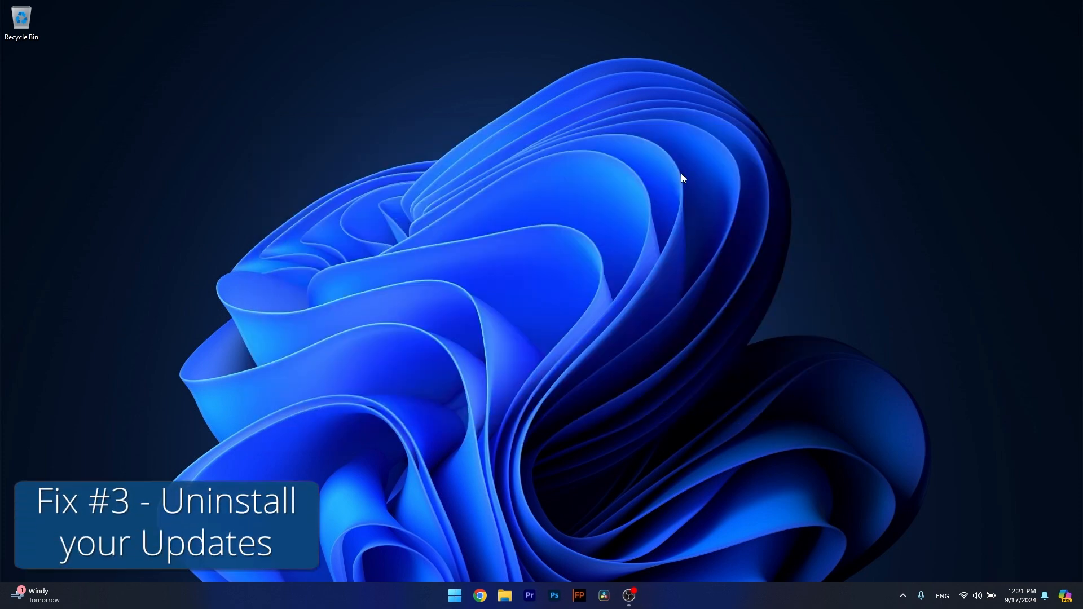
{"action": "mouse_move", "coordinate": [517, 407]}
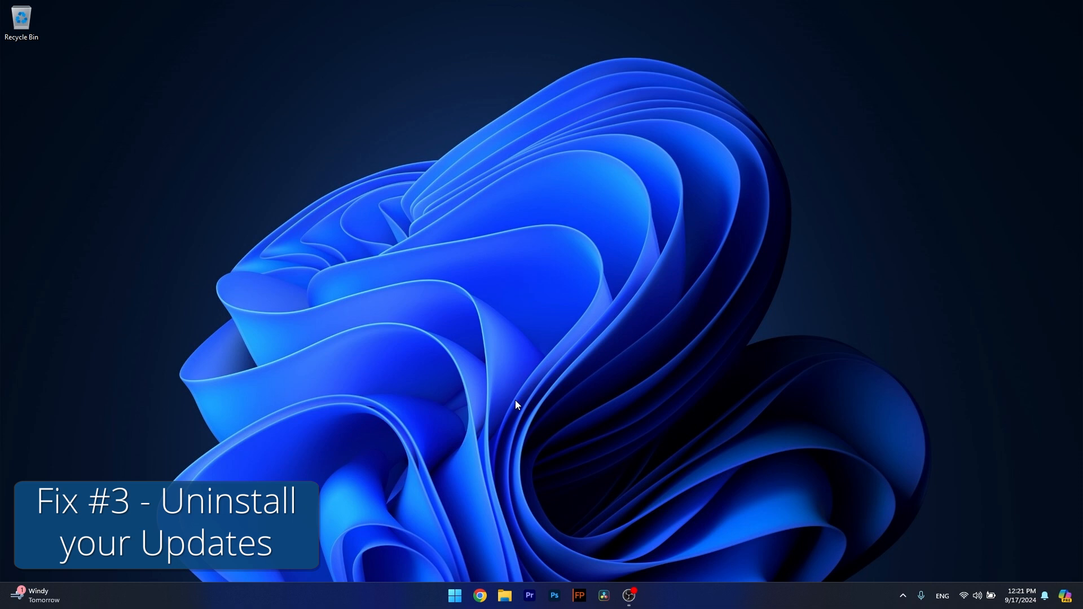
Launch Settings from Start and go to the Windows Update page
{"action": "left_click", "coordinate": [455, 595]}
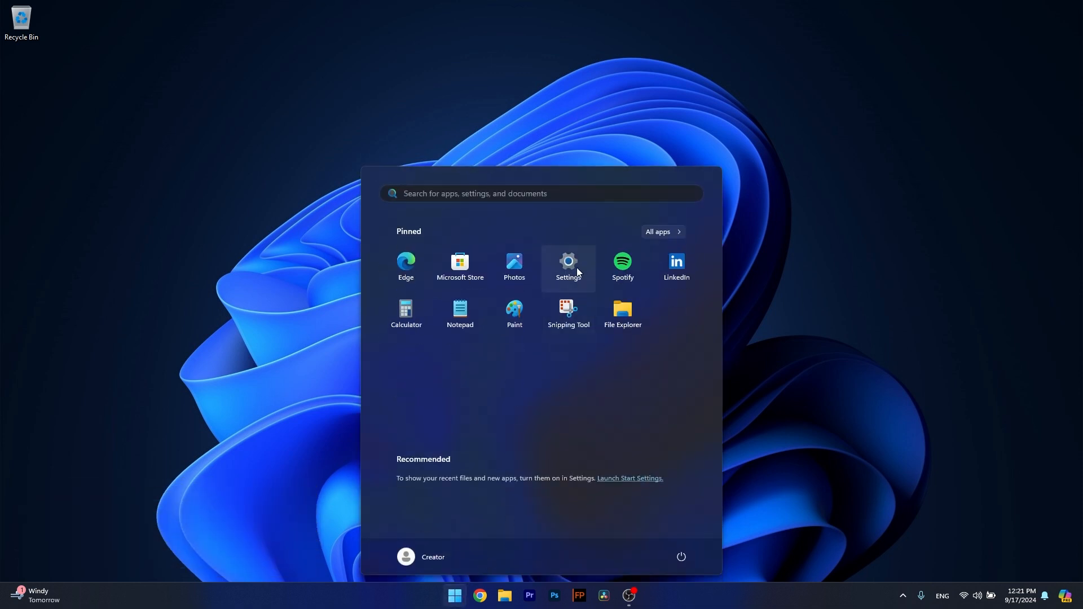
{"action": "left_click", "coordinate": [567, 266]}
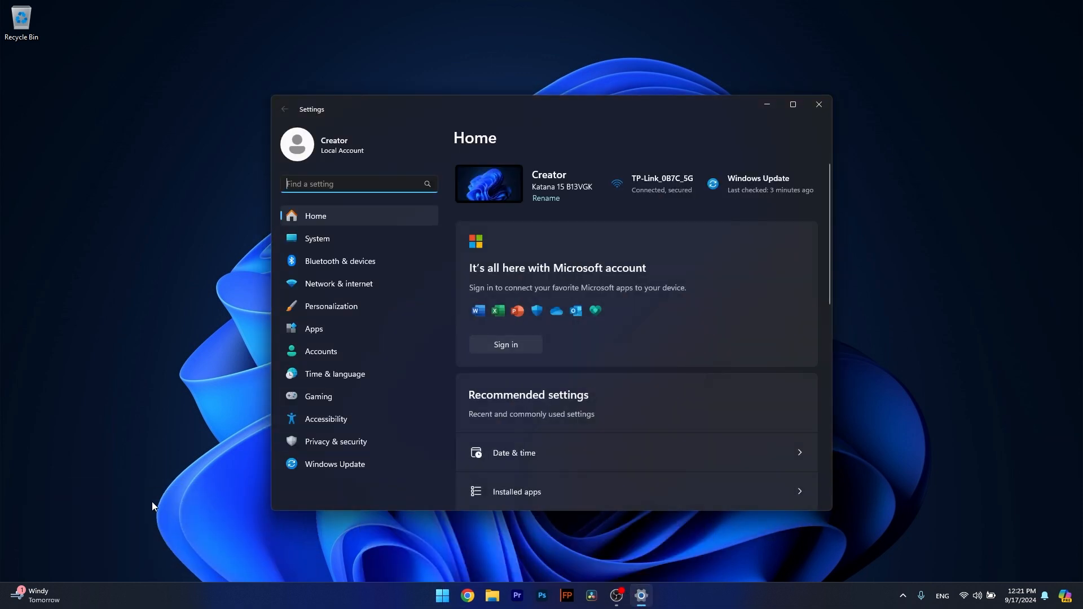
{"action": "left_click", "coordinate": [334, 464]}
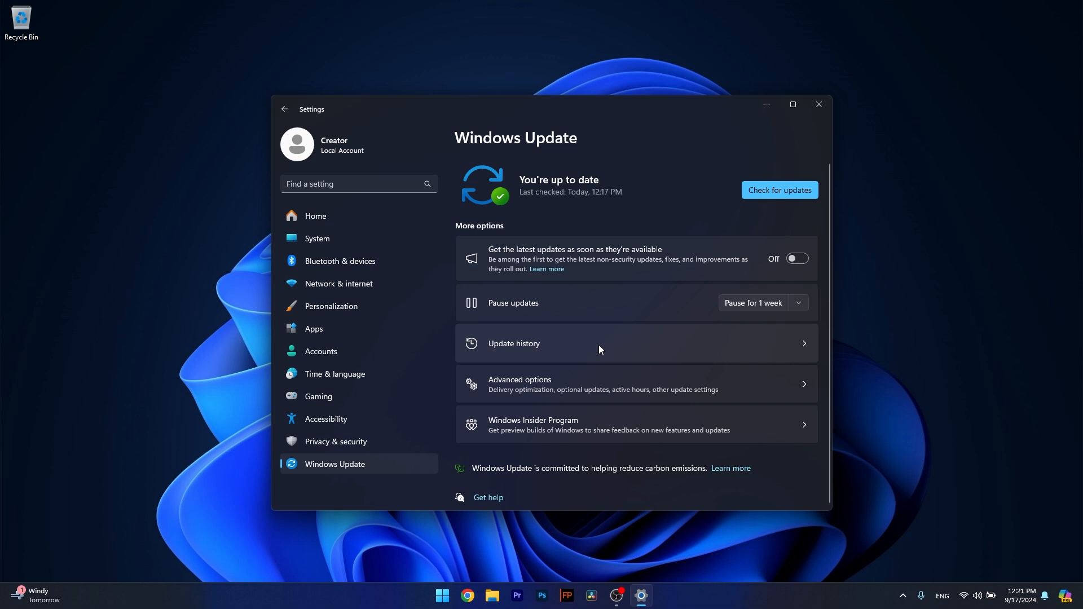
View Update history's Uninstall updates list of three installed updates, then close Settings
{"action": "left_click", "coordinate": [513, 343]}
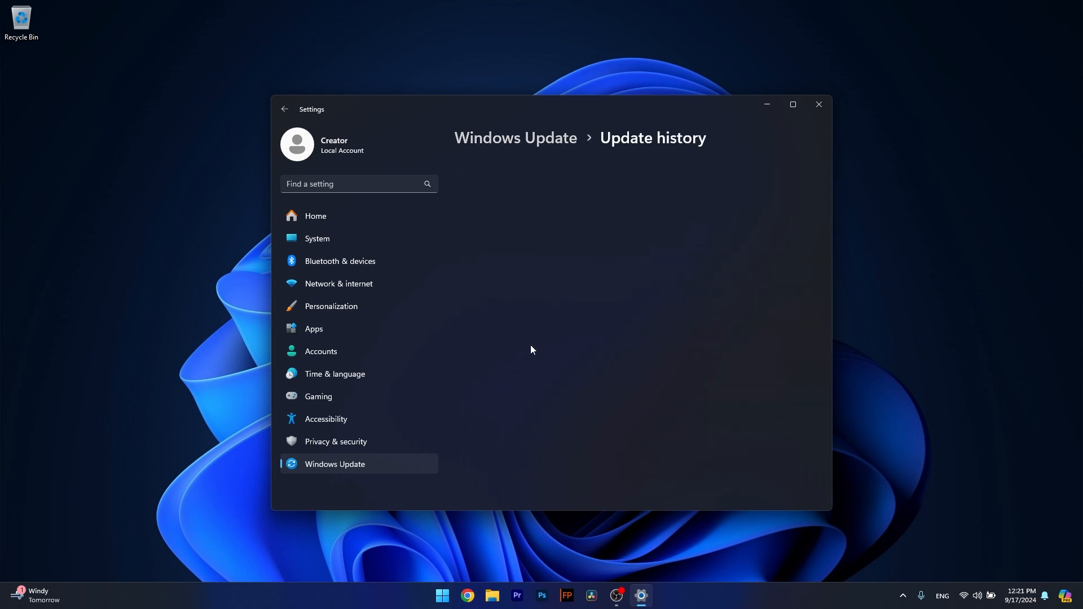
{"action": "scroll", "scroll_direction": "down", "scroll_amount": 3}
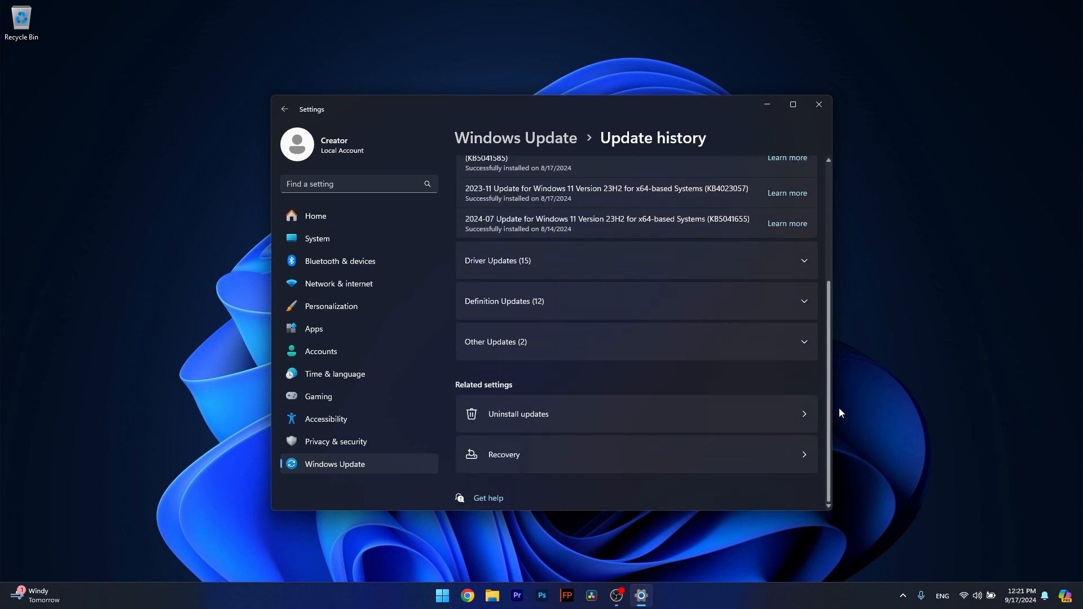
{"action": "left_click", "coordinate": [517, 414]}
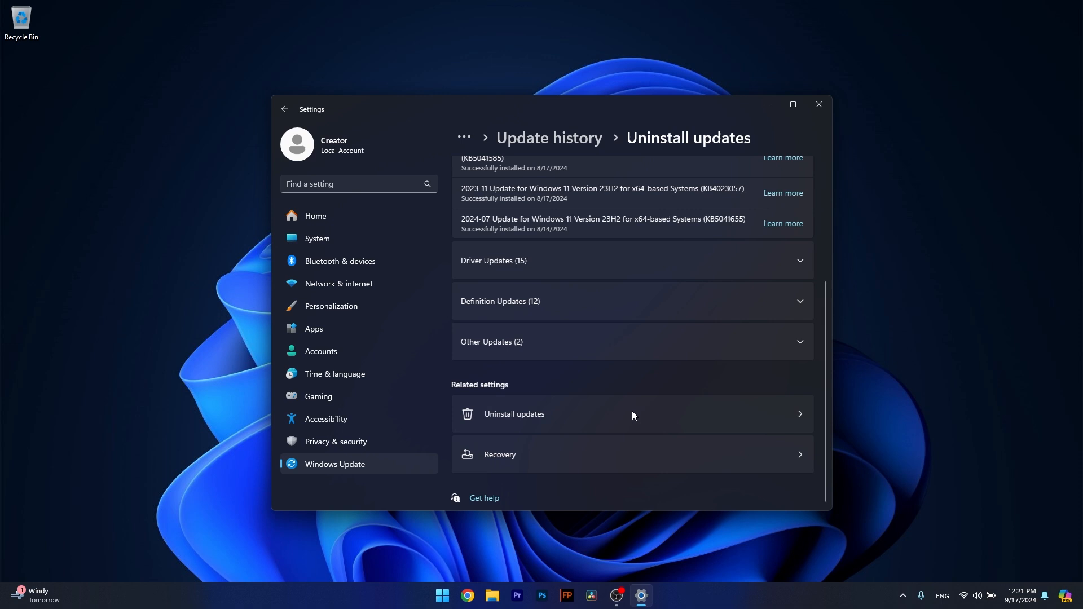
{"action": "left_click", "coordinate": [513, 414]}
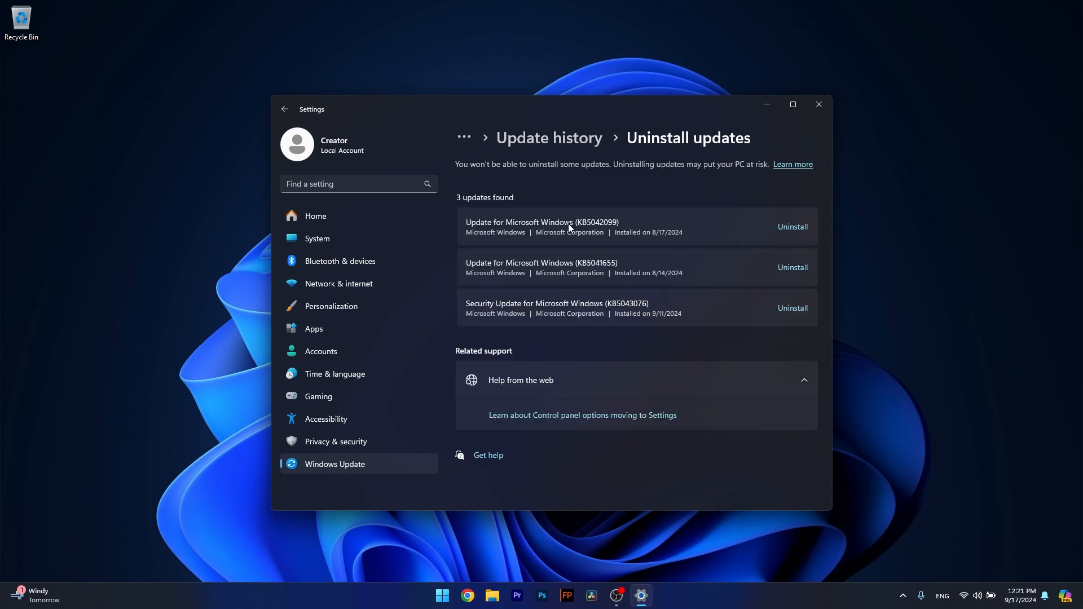
{"action": "mouse_move", "coordinate": [704, 233]}
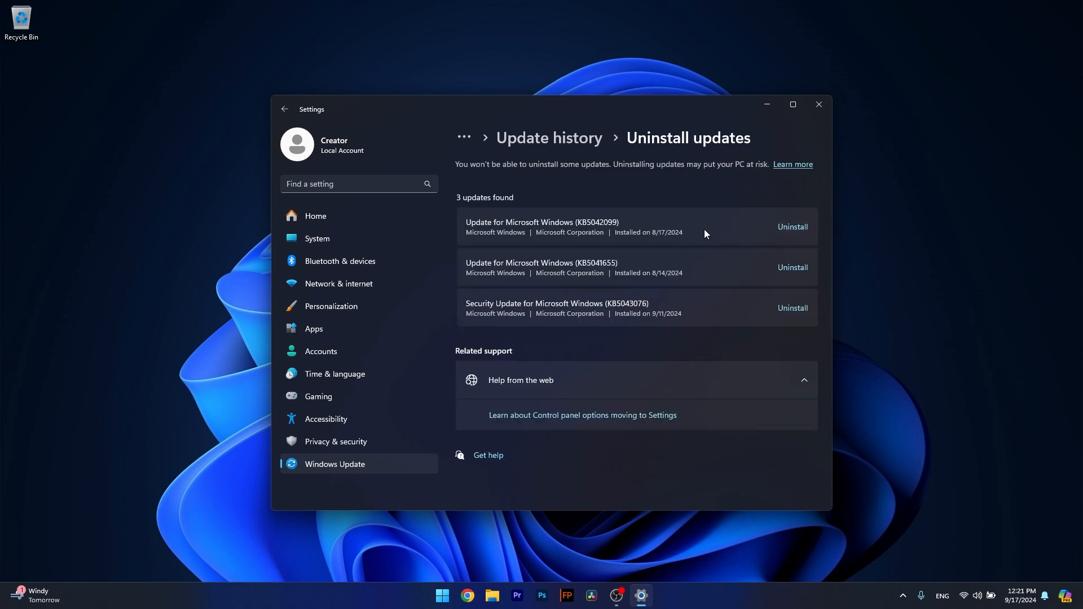
{"action": "left_click", "coordinate": [819, 104]}
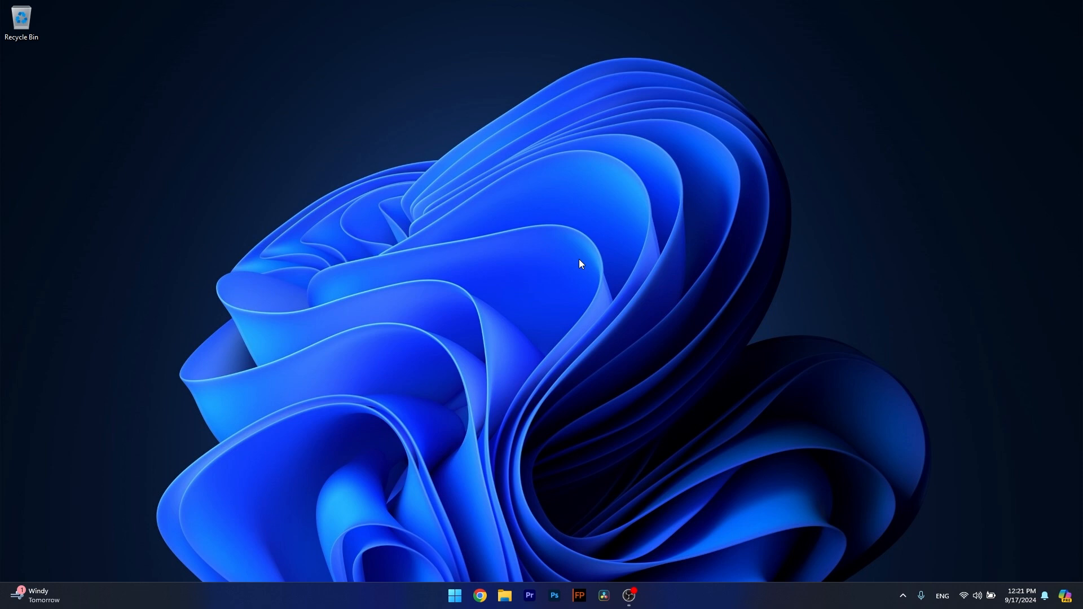
{"action": "mouse_move", "coordinate": [592, 254]}
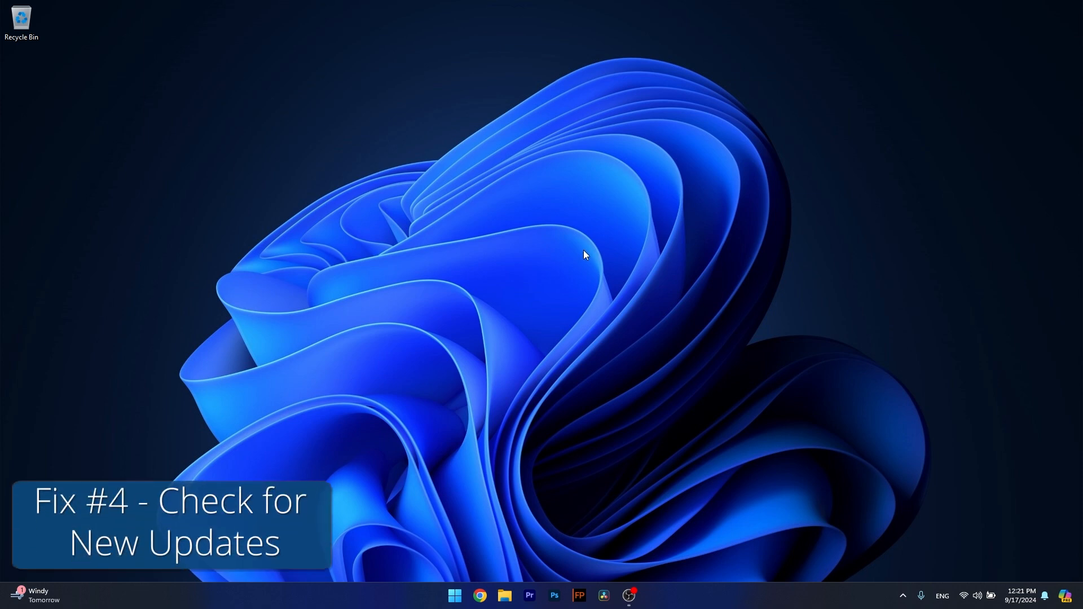
{"action": "mouse_move", "coordinate": [580, 270]}
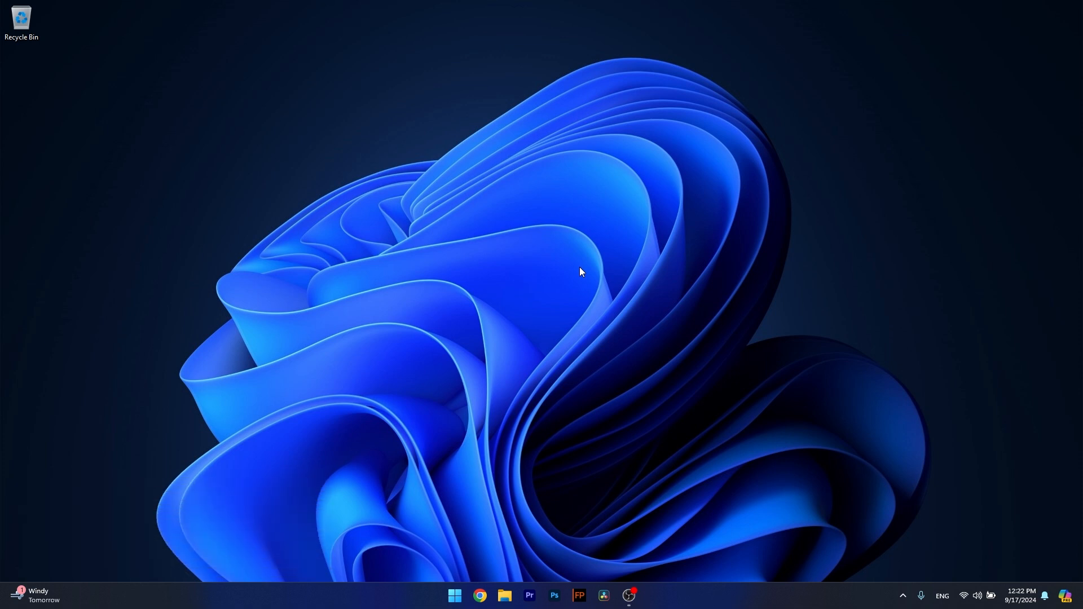
{"action": "mouse_move", "coordinate": [530, 322]}
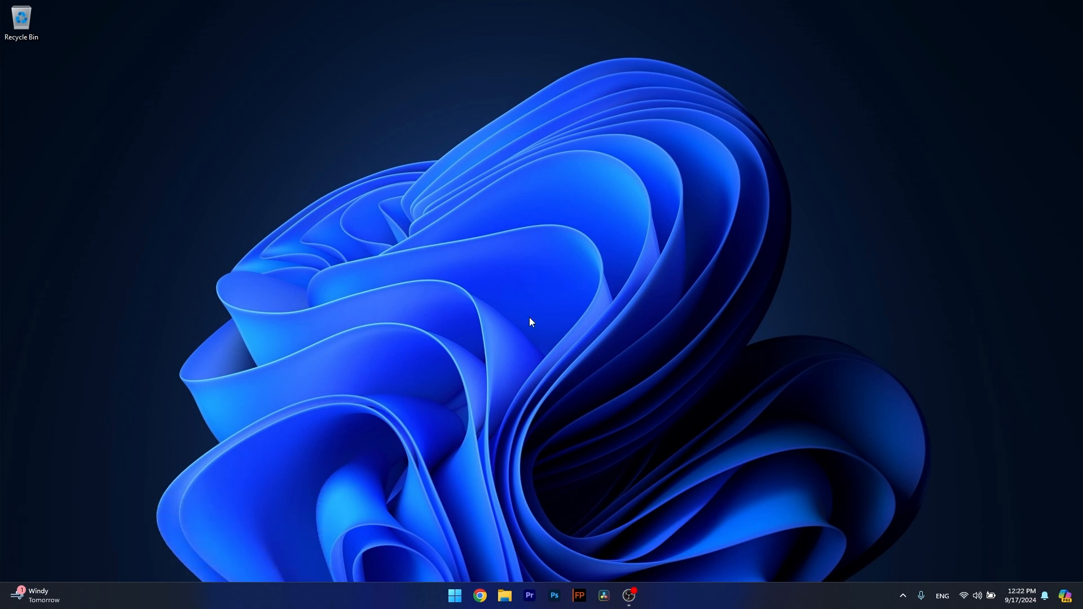
Bring up the Start menu from the desktop taskbar
{"action": "left_click", "coordinate": [455, 596]}
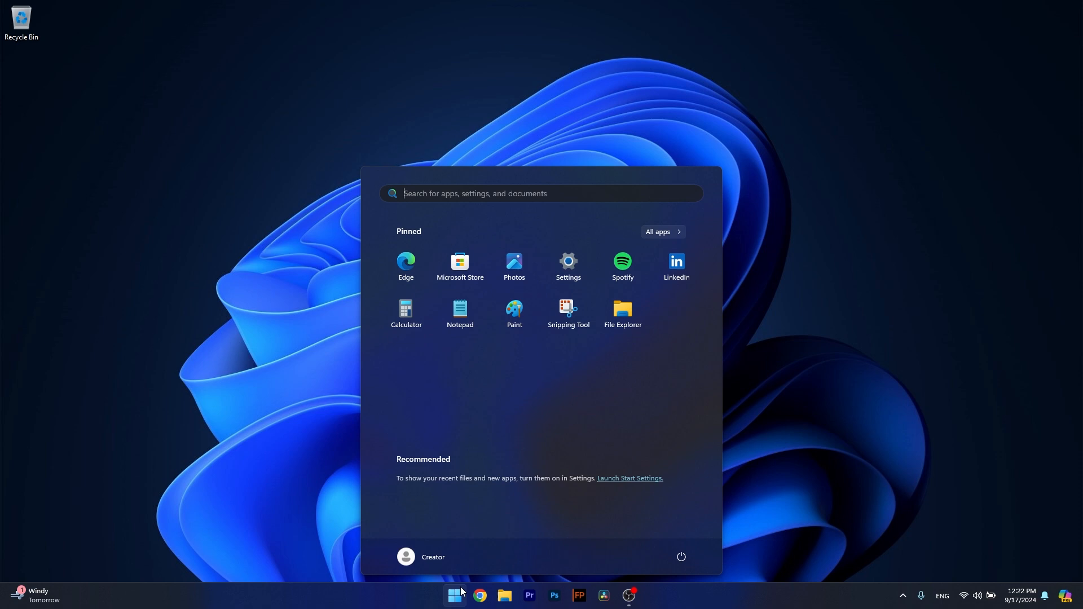
Check for updates in Settings, confirm the PC is up to date, then close Settings
{"action": "left_click", "coordinate": [568, 261]}
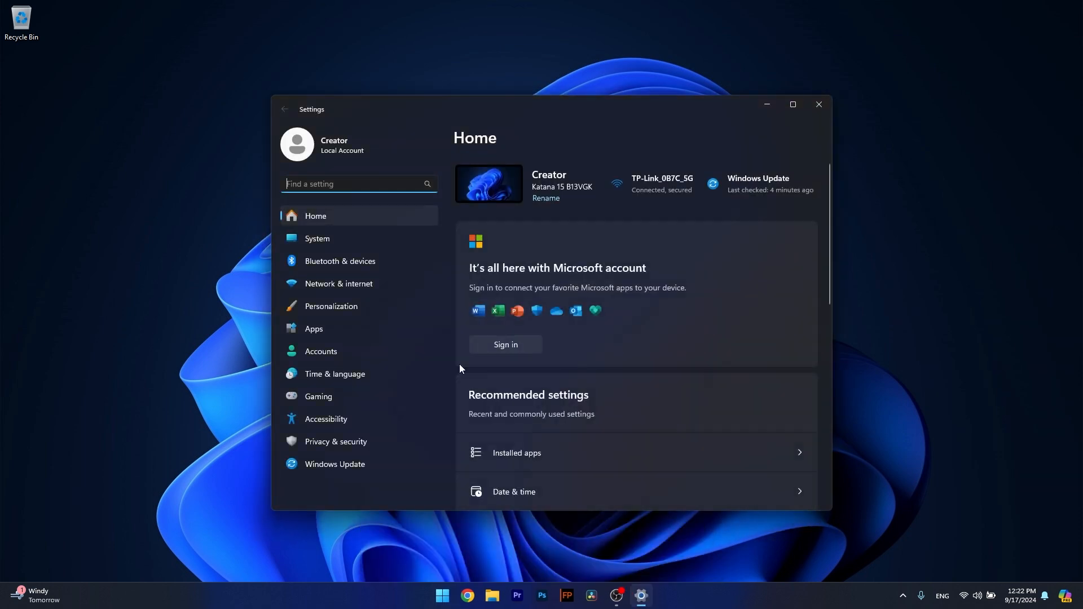
{"action": "mouse_move", "coordinate": [334, 463]}
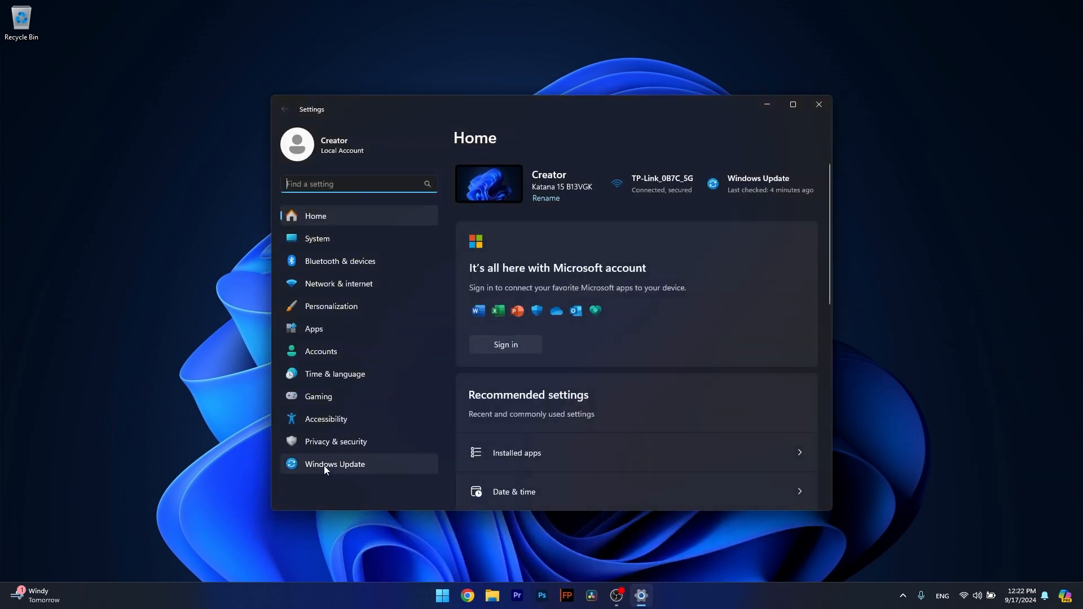
{"action": "left_click", "coordinate": [334, 464]}
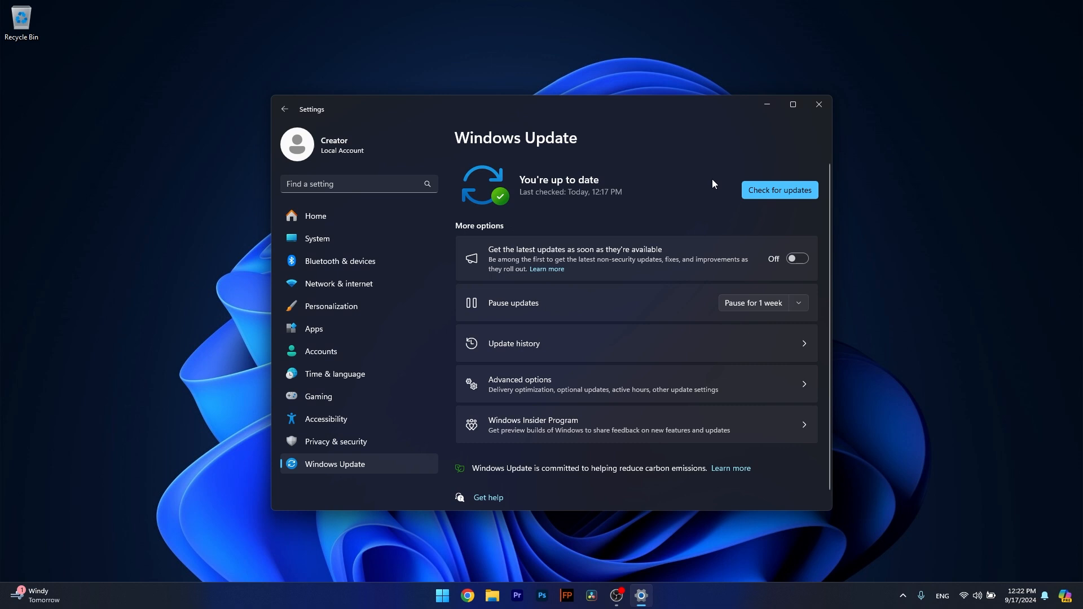
{"action": "left_click", "coordinate": [779, 190]}
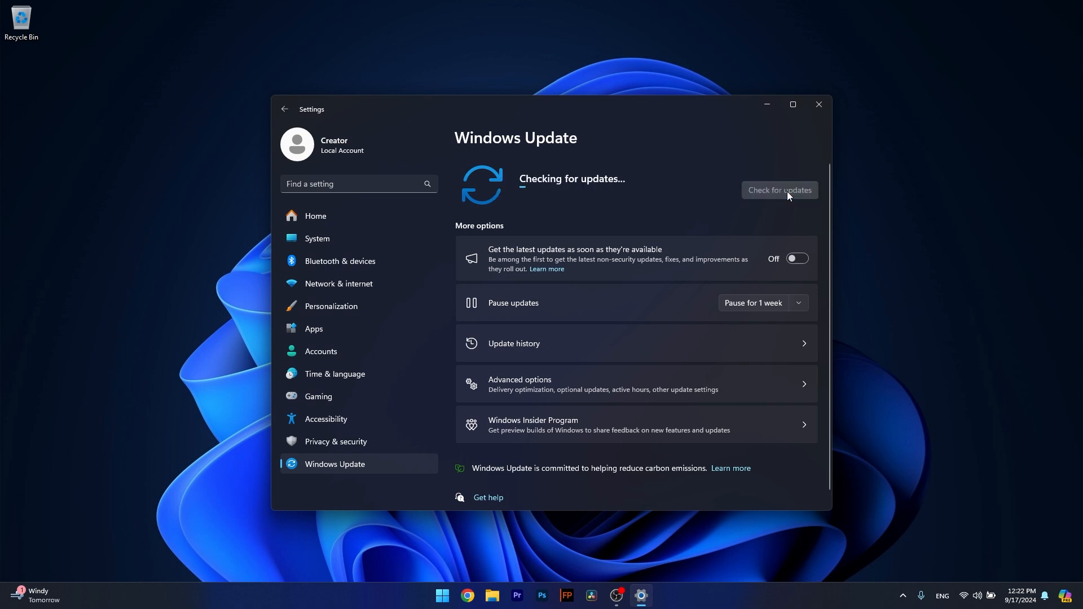
{"action": "mouse_move", "coordinate": [652, 219]}
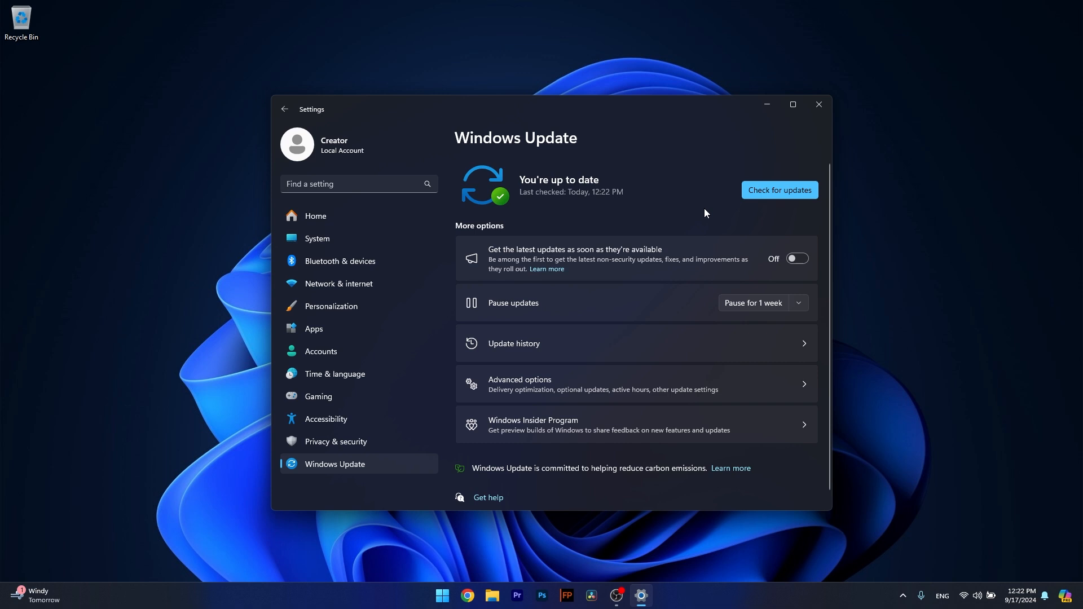
{"action": "left_click", "coordinate": [819, 103]}
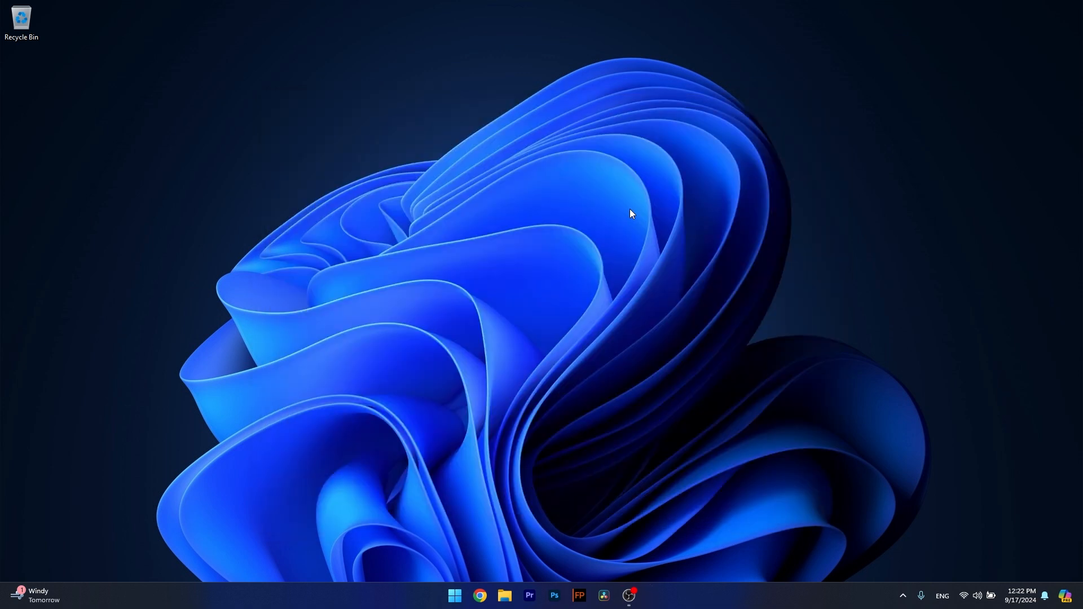